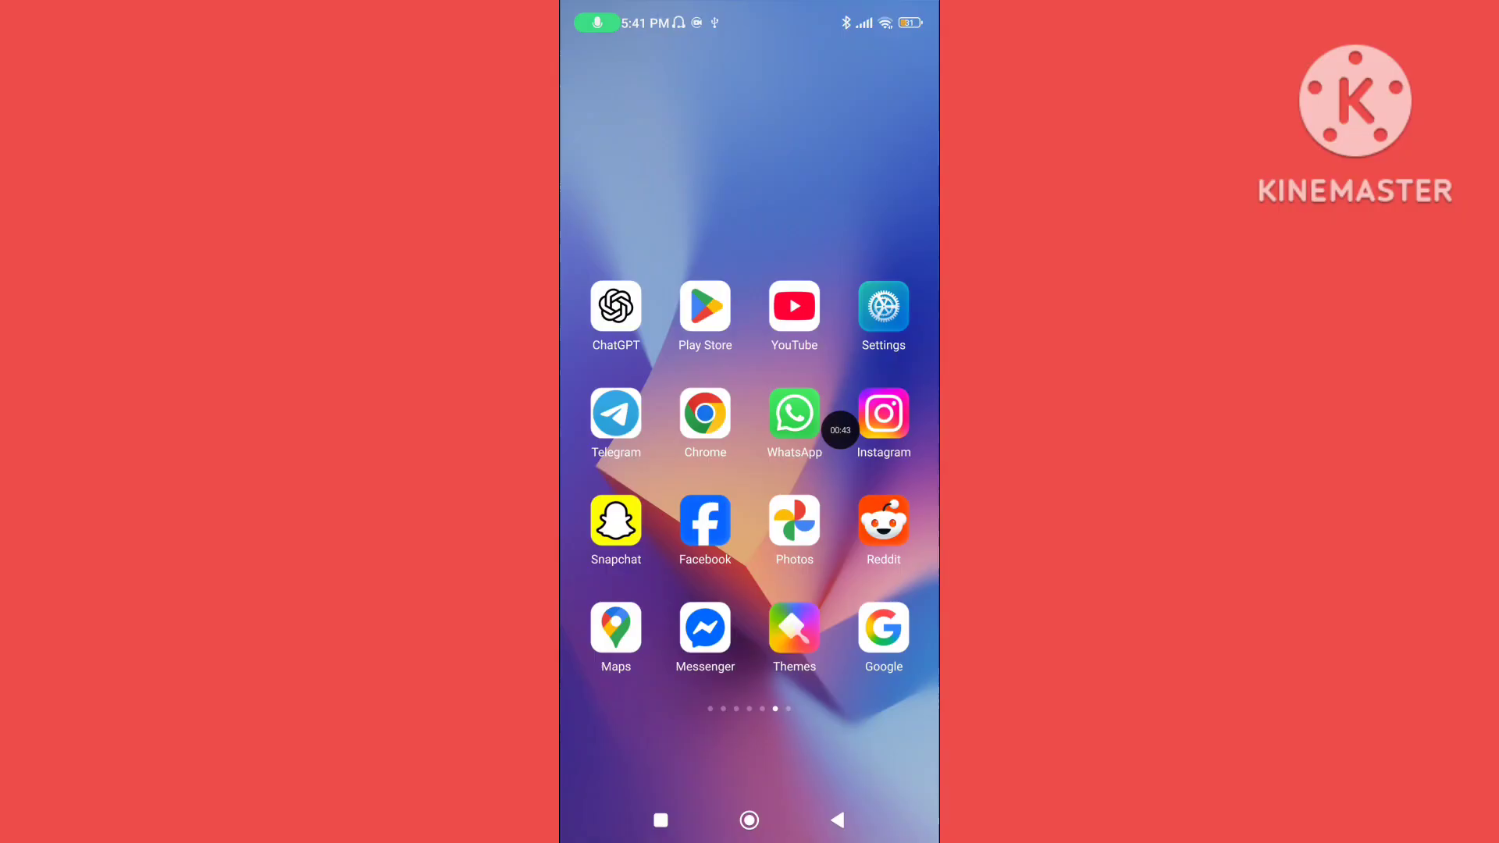
Go from the home screen into Settings > Apps > Manage apps
left_click(882, 307)
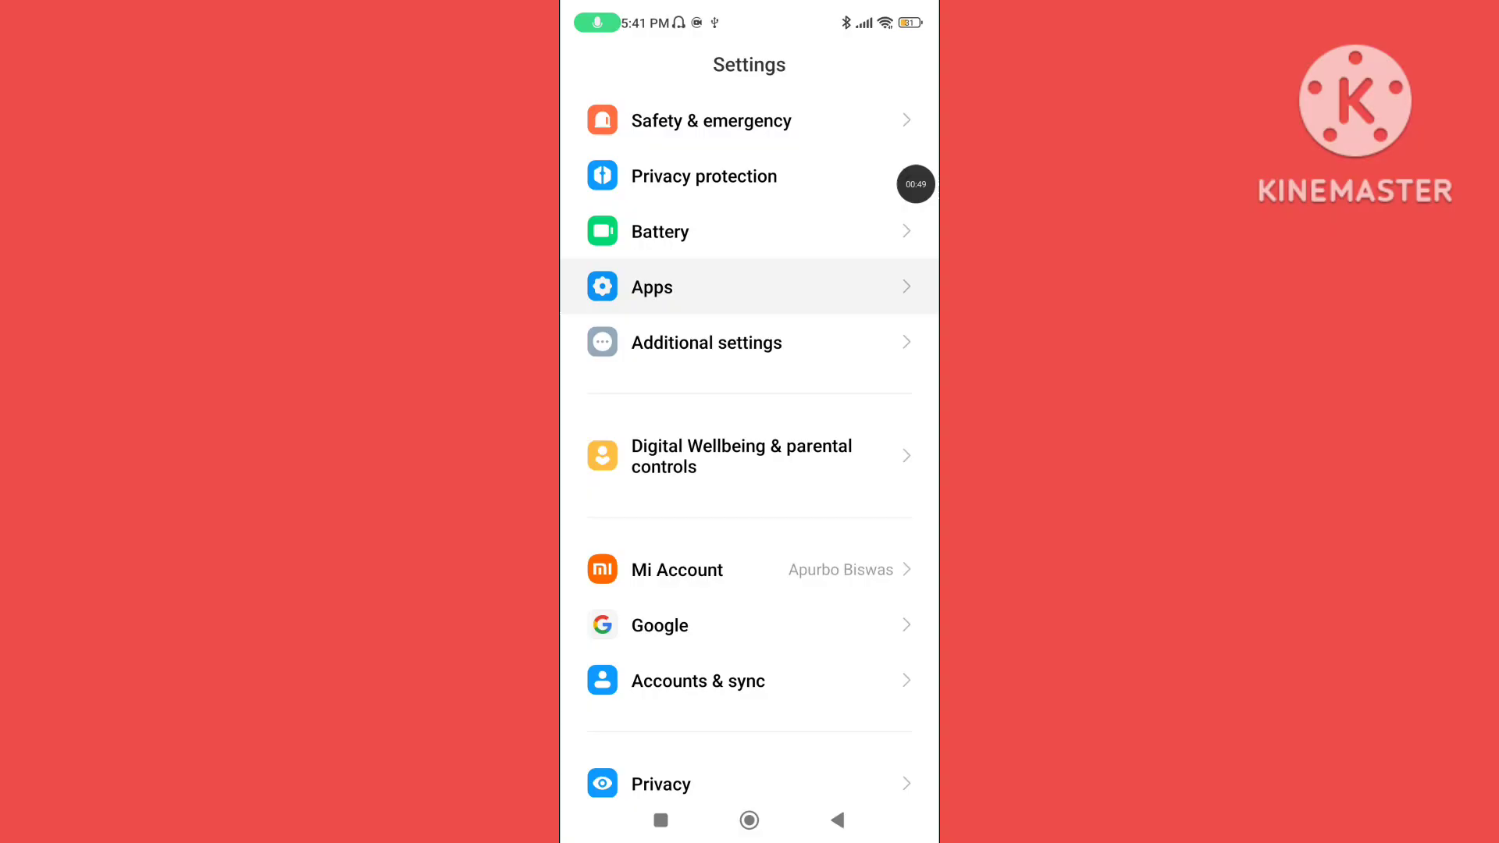
left_click(650, 287)
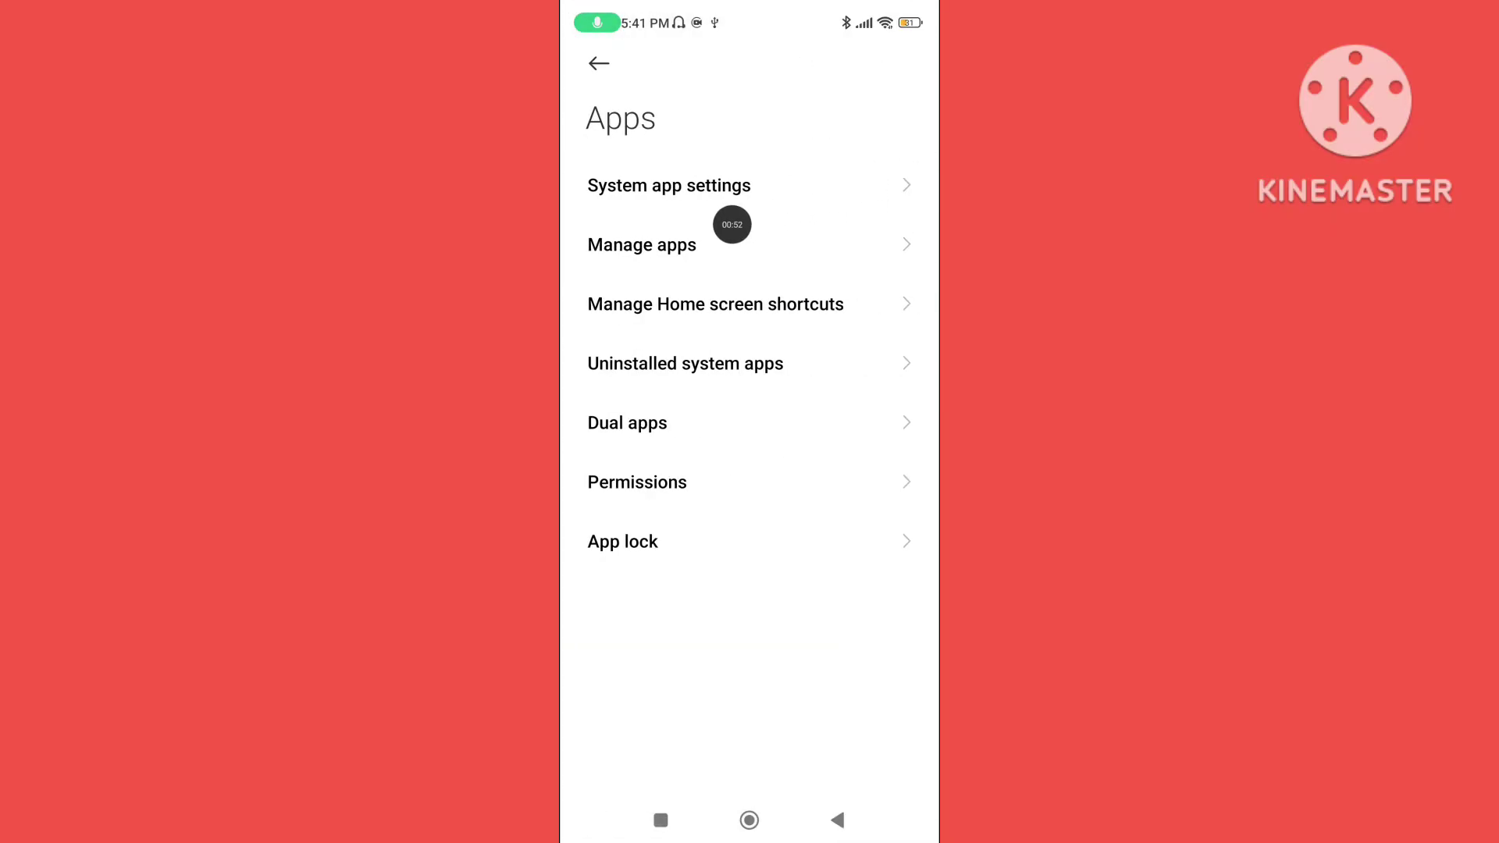
left_click(641, 243)
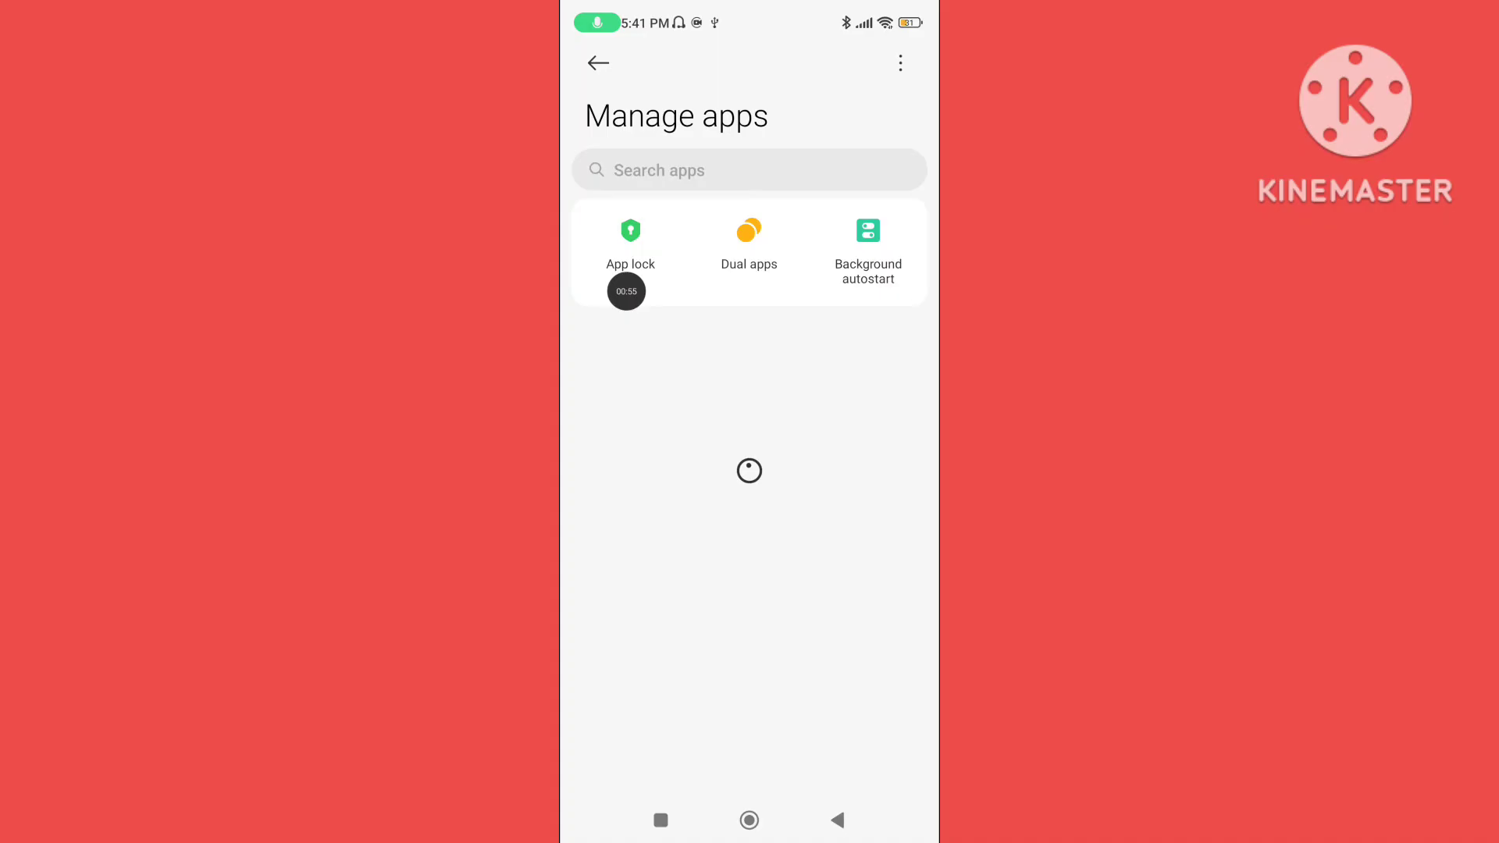
Find YouTube in the app list and clear only its cache, confirming with OK
type("YouTub")
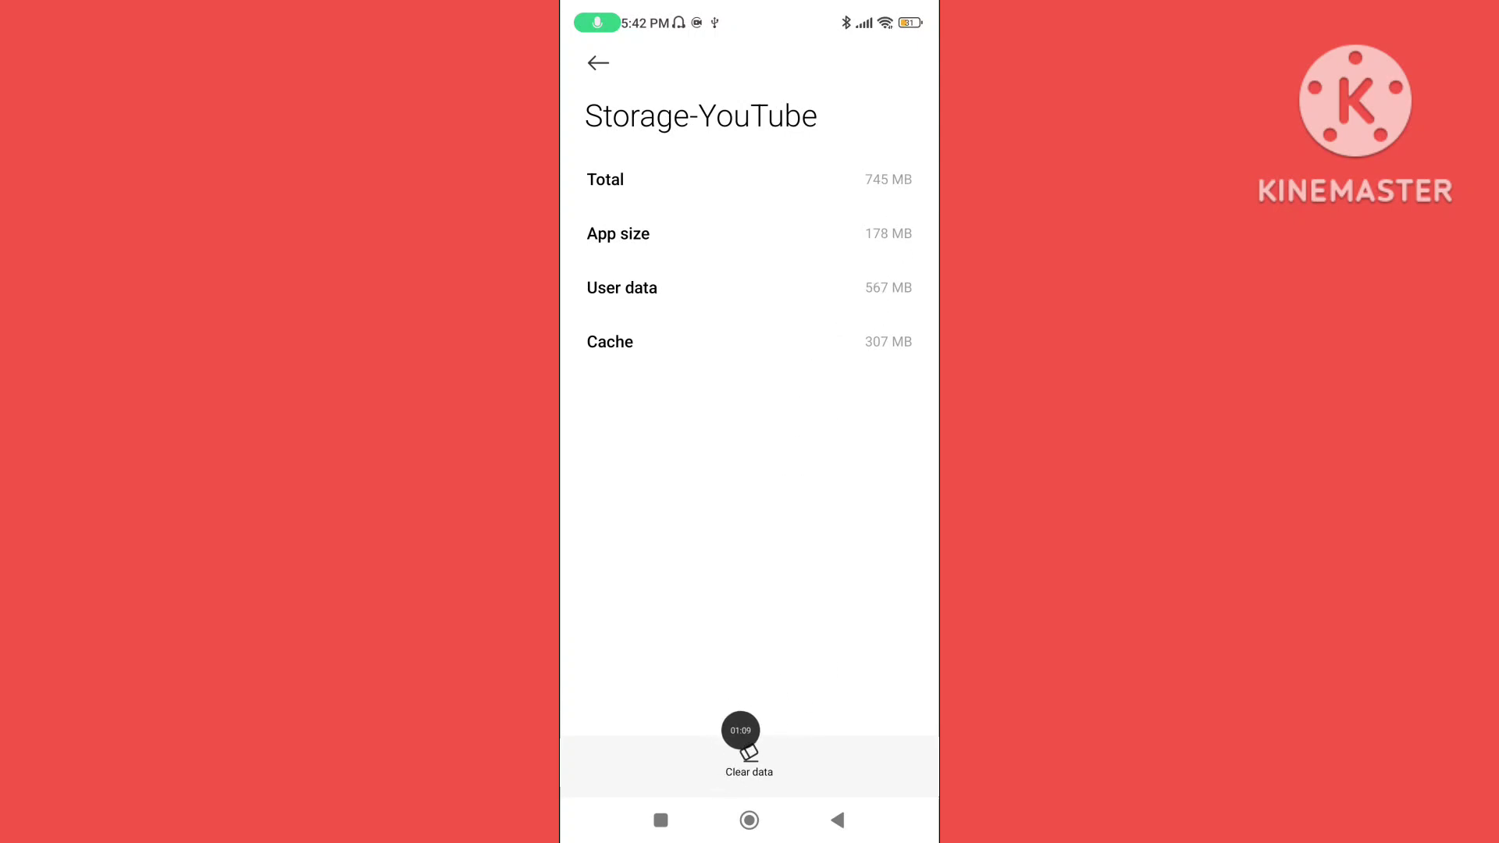
left_click(748, 756)
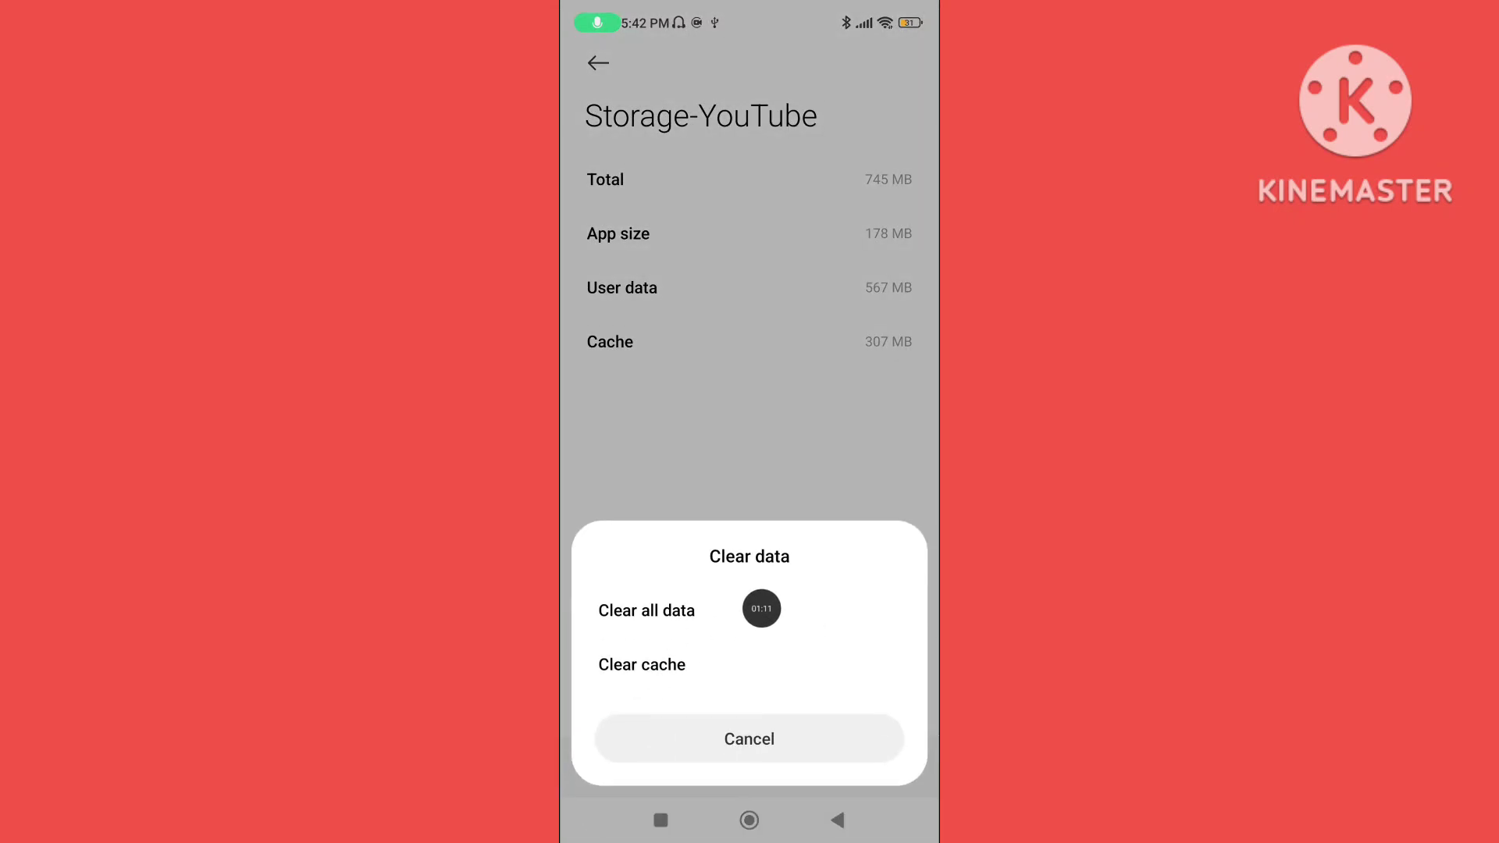
left_click(642, 665)
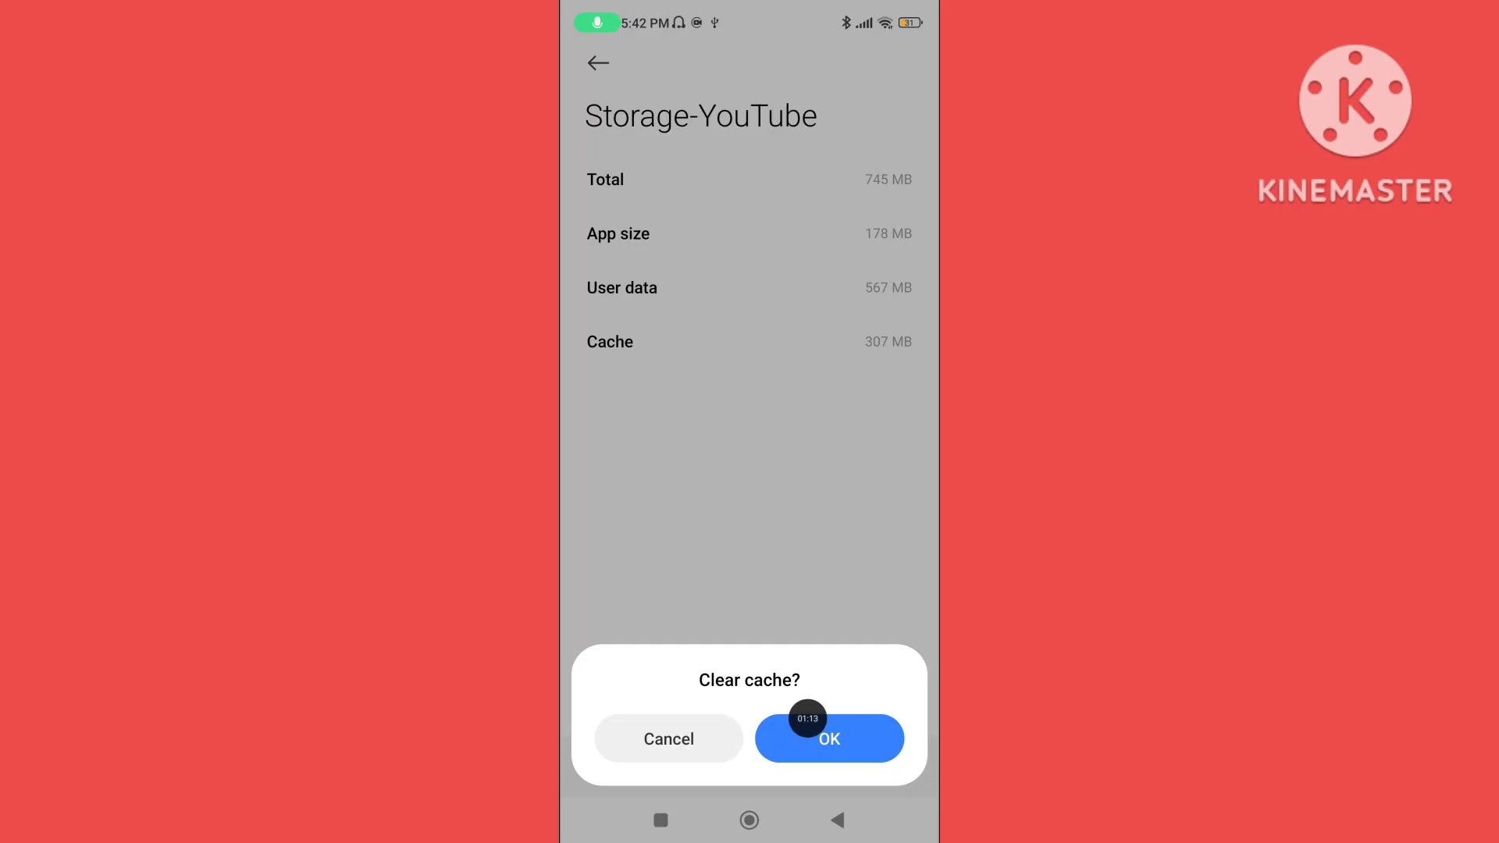
left_click(827, 739)
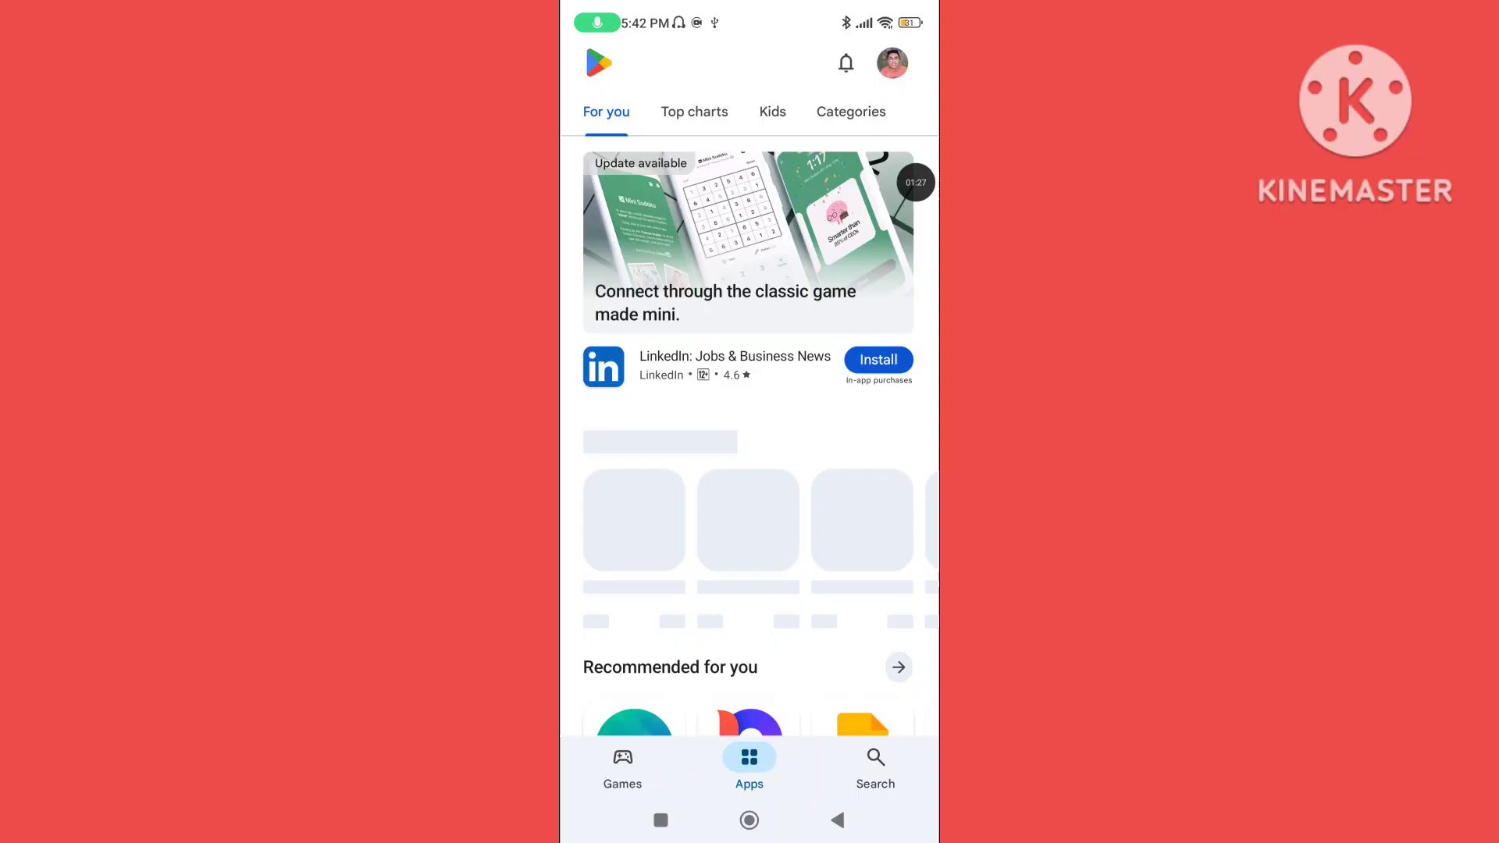
Search Play Store for 'youtube' and confirm the listing shows Installed with an Open button
left_click(874, 765)
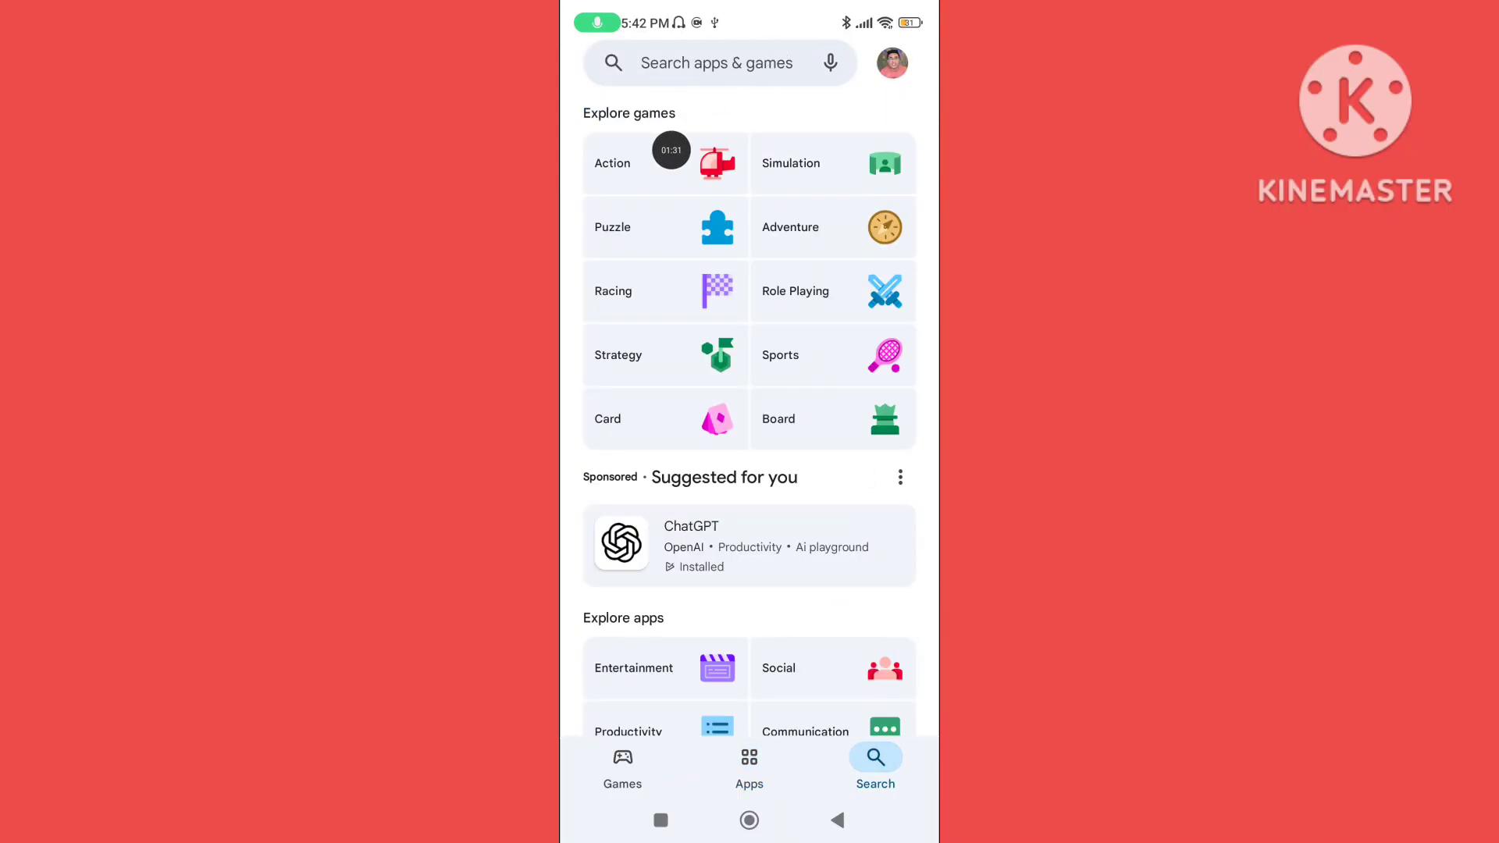
type("youtube")
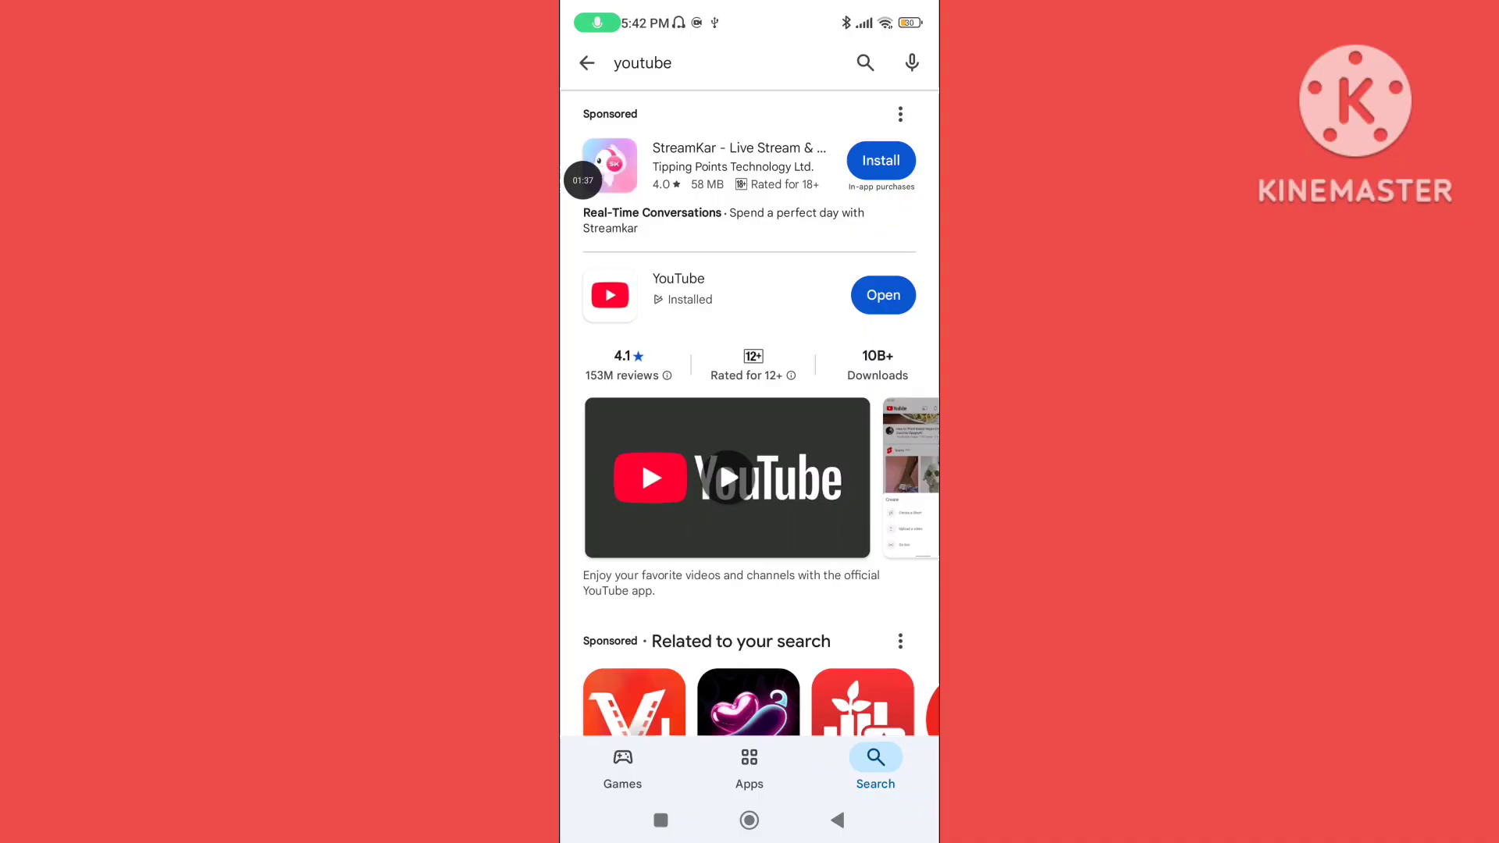
left_click(678, 278)
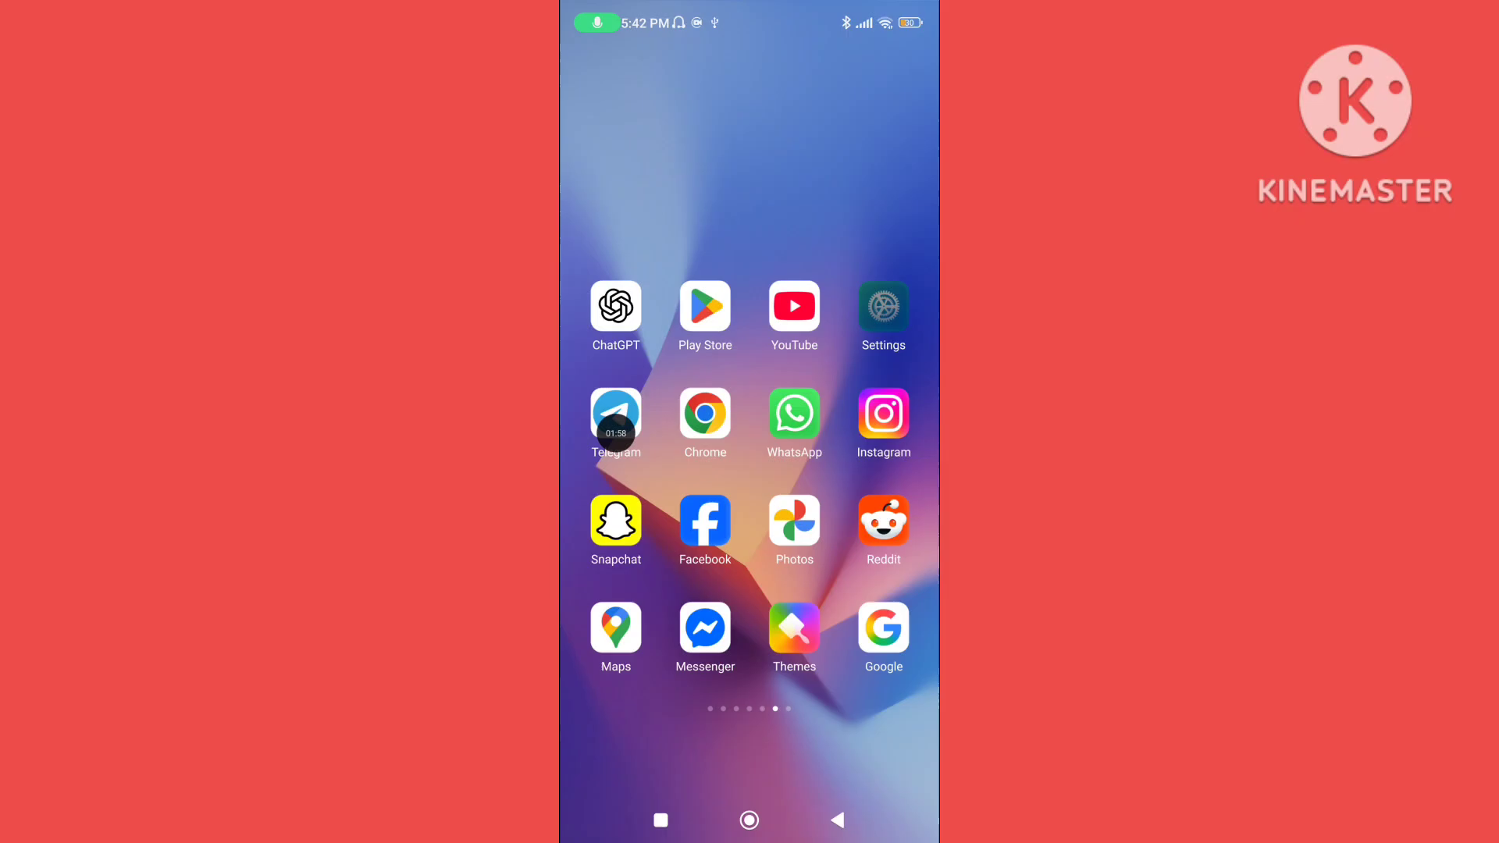
Return to Settings and view the Wi-Fi page showing the connected network
left_click(883, 308)
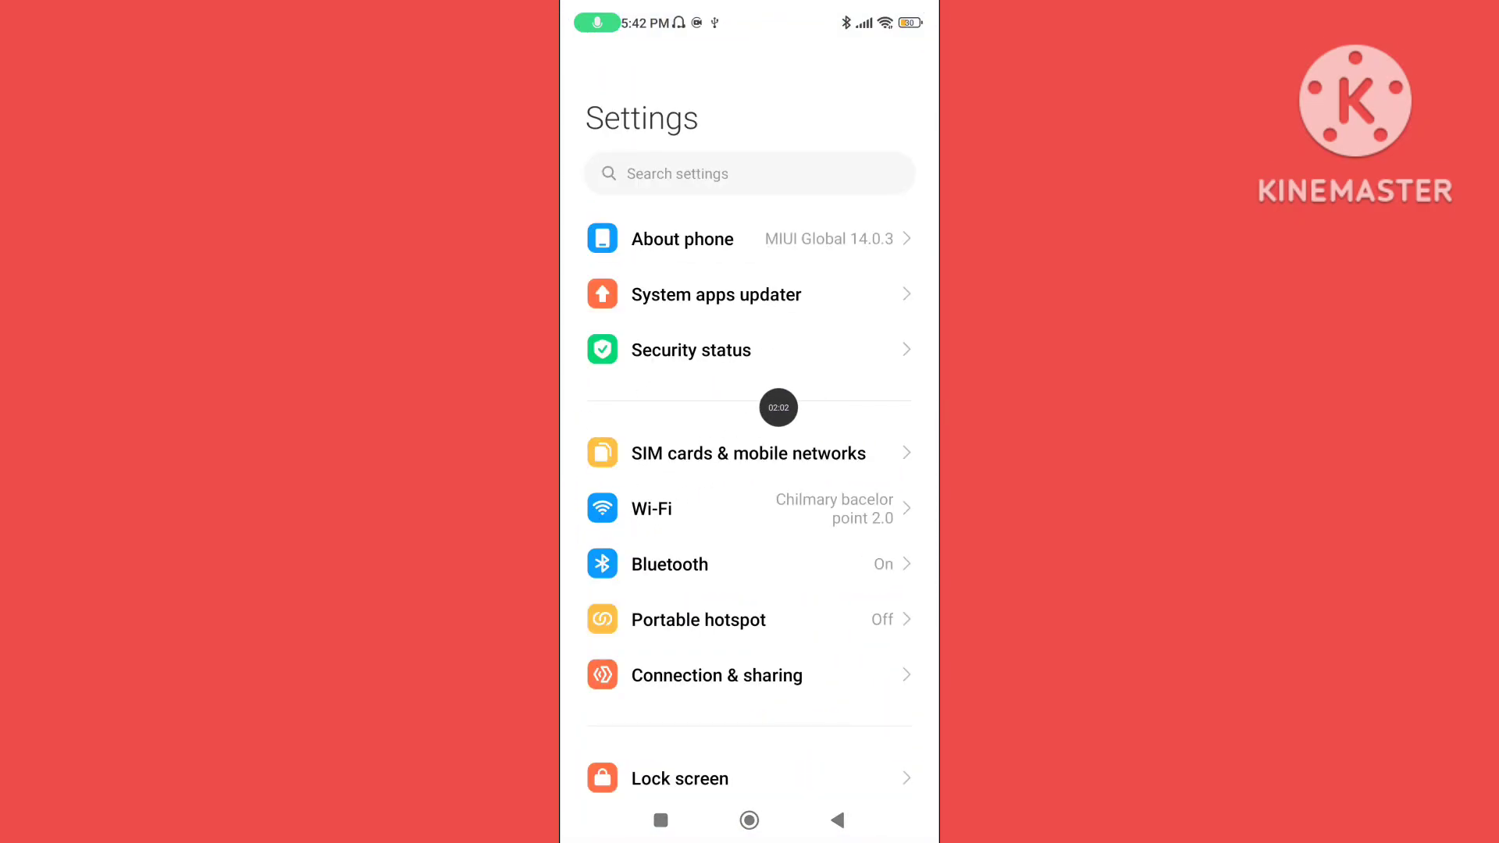
left_click(649, 509)
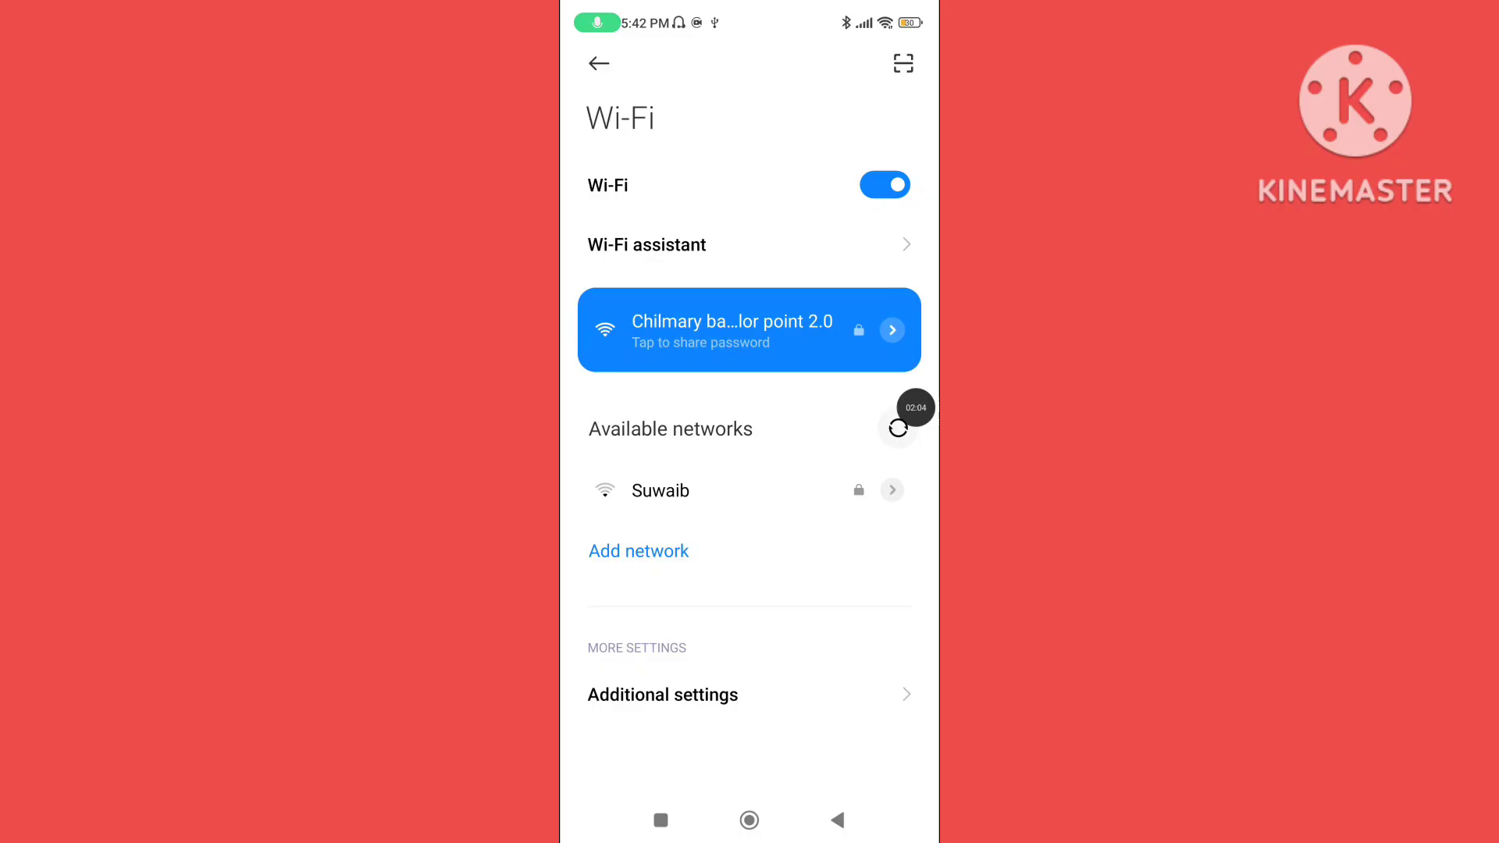